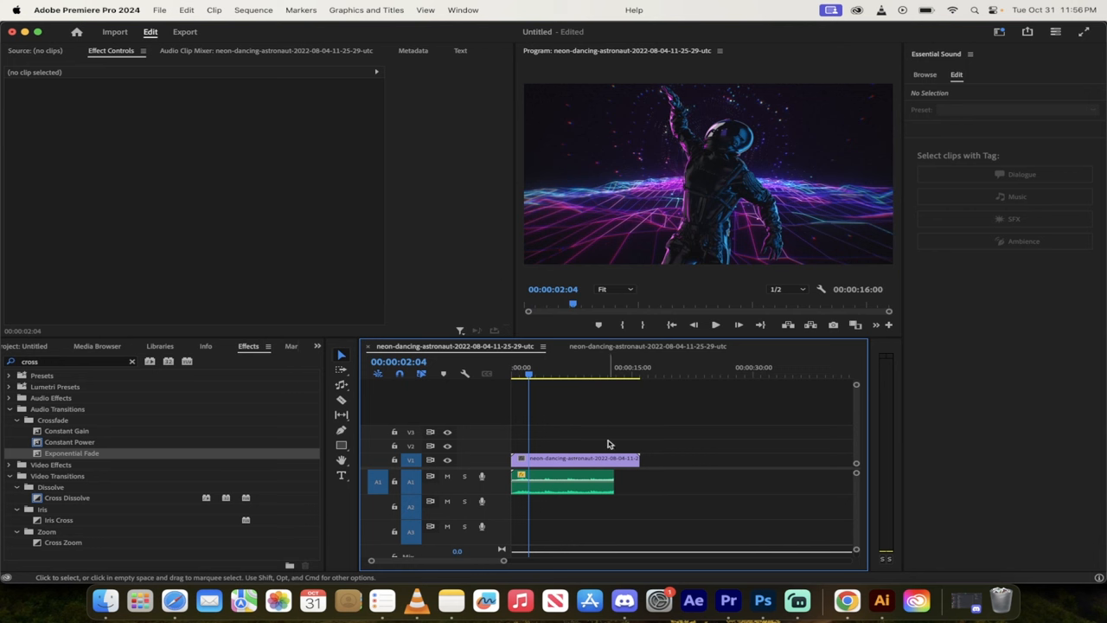
{"action": "mouse_move", "coordinate": [616, 484]}
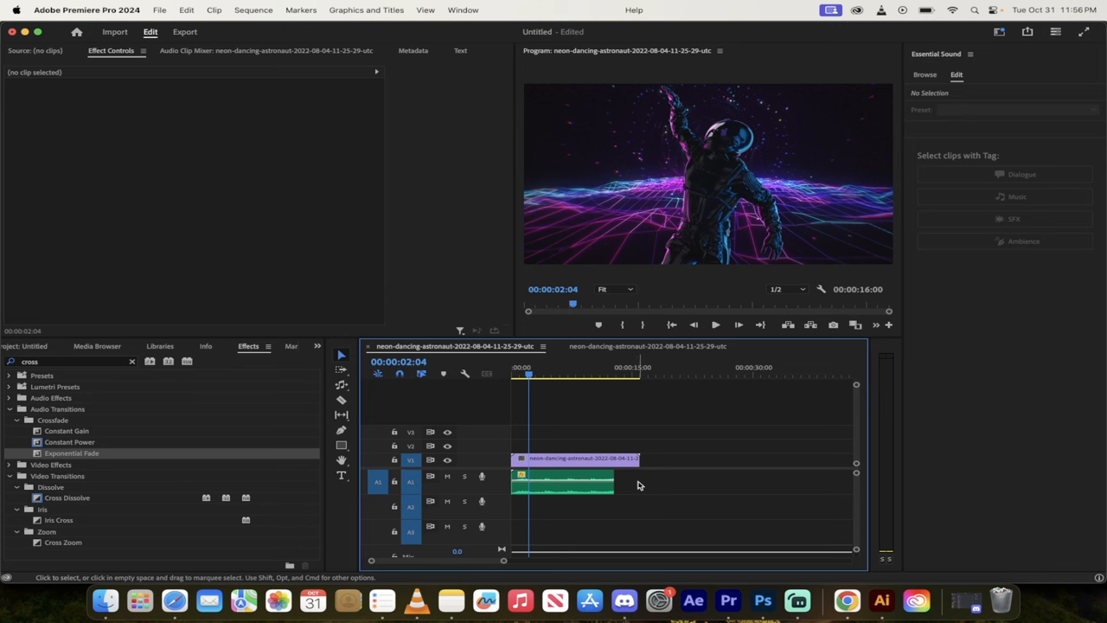
{"action": "mouse_move", "coordinate": [588, 488]}
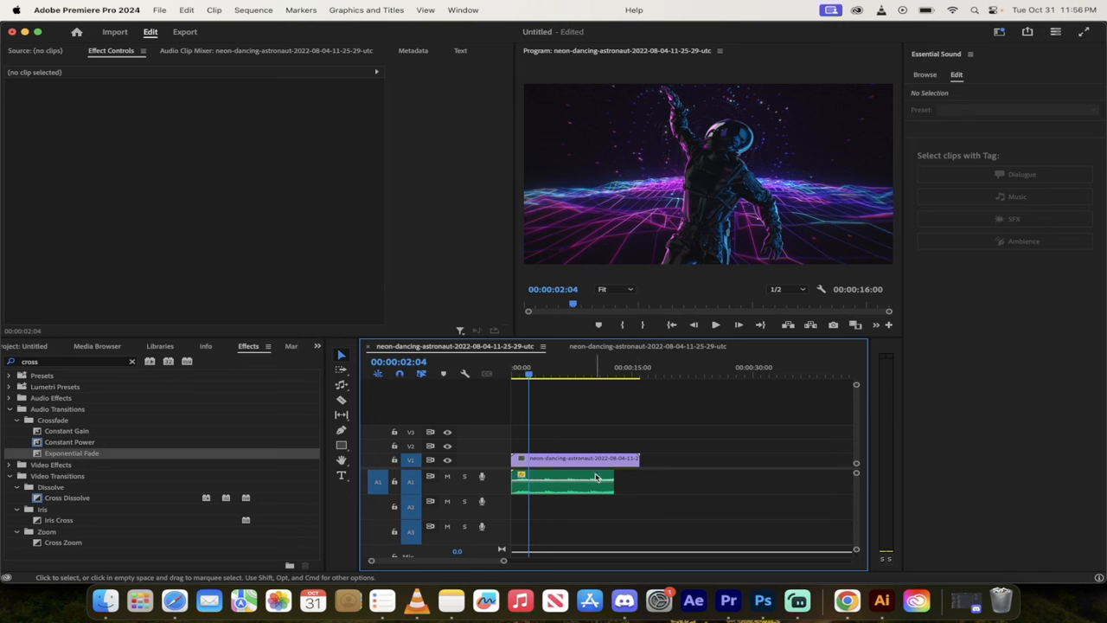
{"action": "mouse_move", "coordinate": [340, 356]}
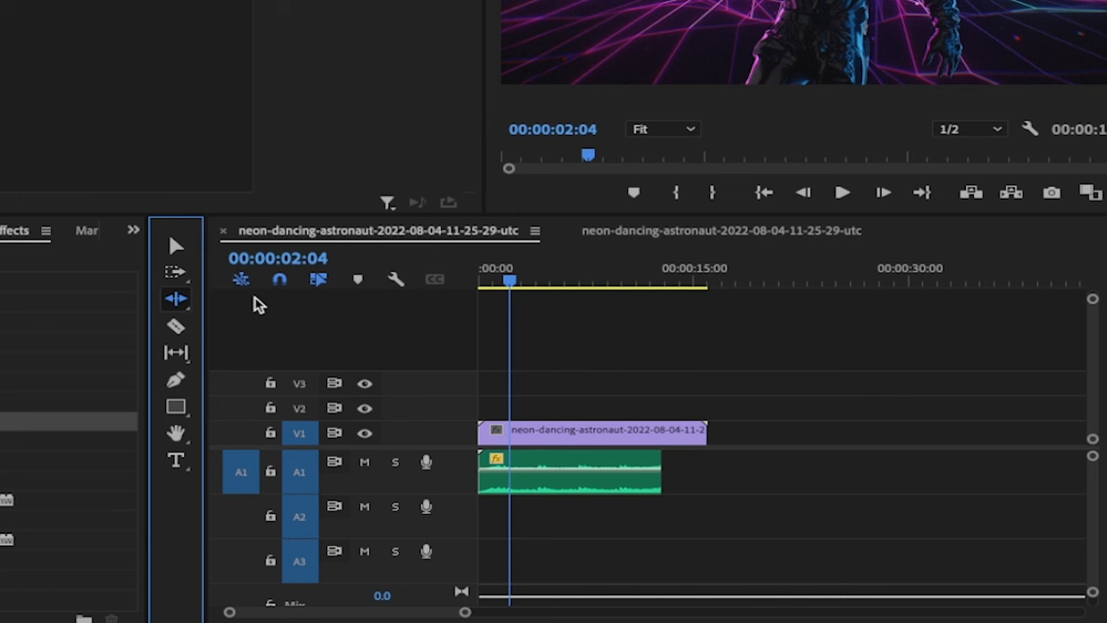
Choose the Remix Tool from the Ripple Edit tool flyout in the Tools panel.
{"action": "left_click", "coordinate": [177, 298]}
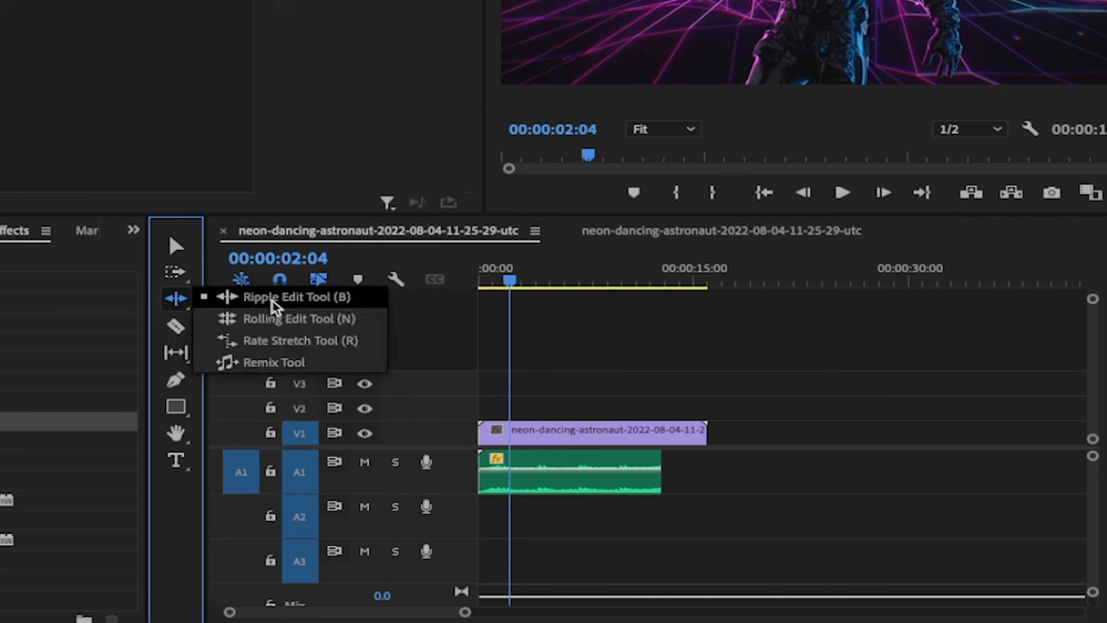
{"action": "mouse_move", "coordinate": [273, 361]}
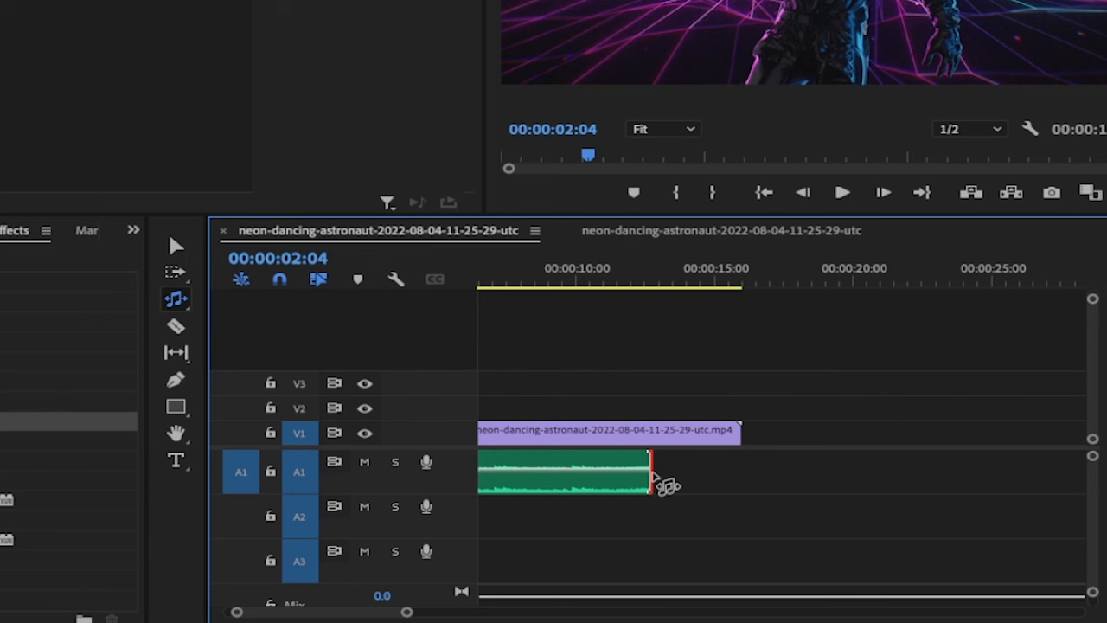
Remix the song on A1 longer so it runs slightly past the astronaut video's end.
{"action": "left_click_drag", "start_coordinate": [649, 471], "coordinate": [729, 476]}
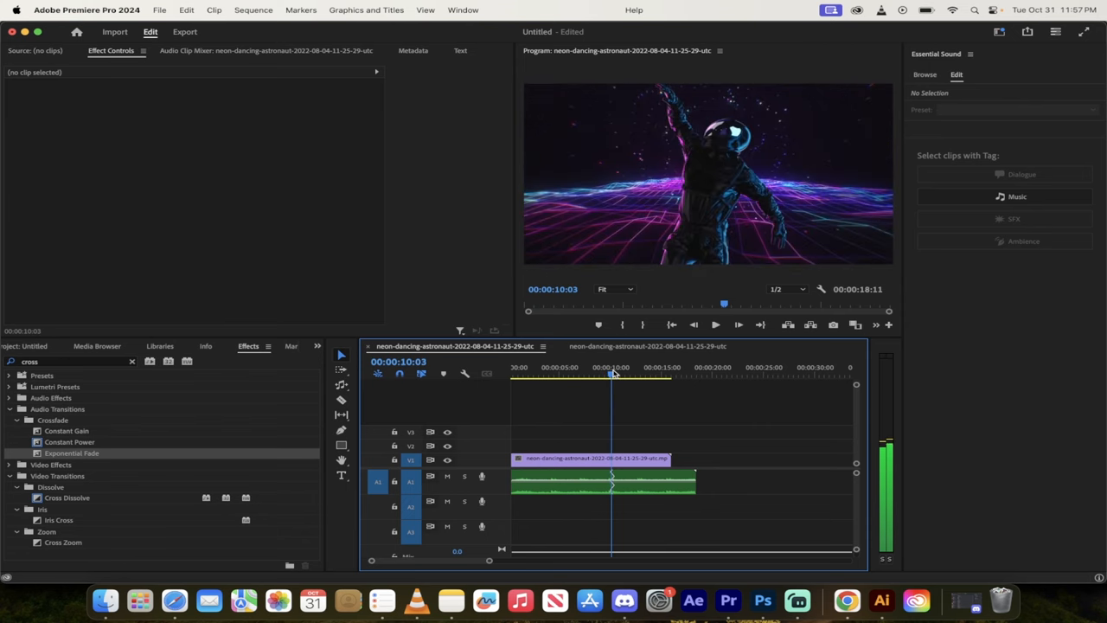
{"action": "left_click", "coordinate": [714, 325]}
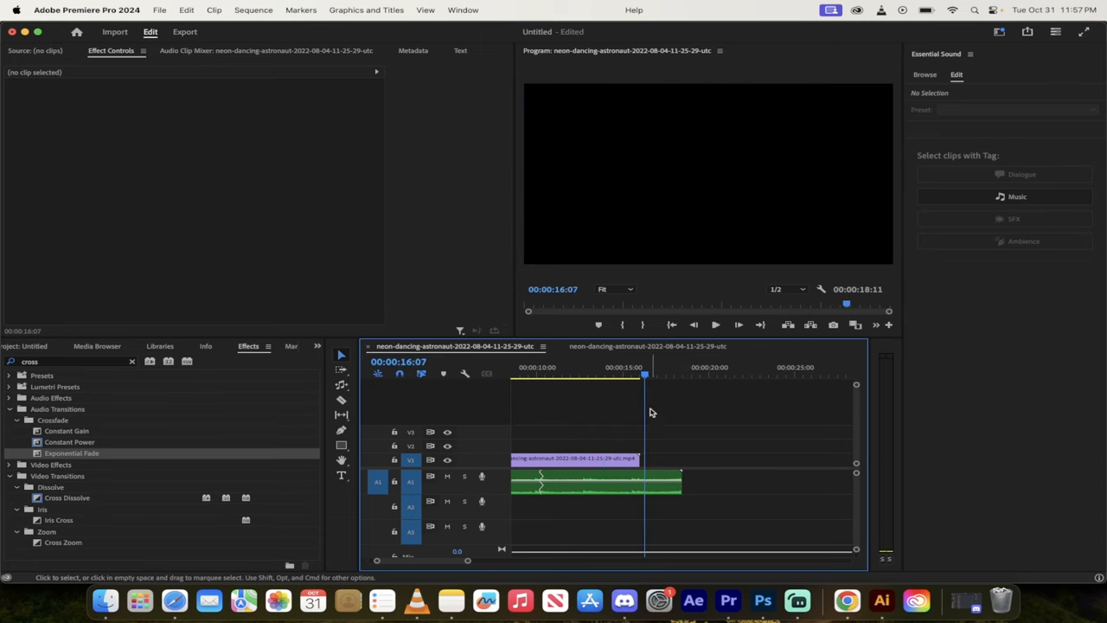
{"action": "left_click", "coordinate": [707, 370]}
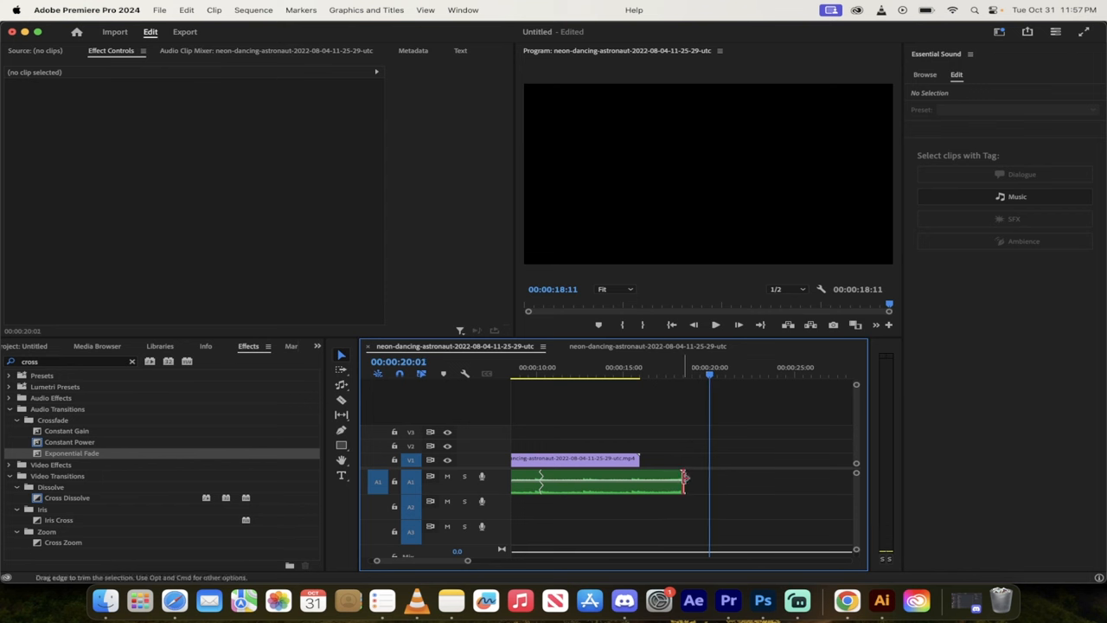
Remix the song shorter so it ends with the video at 00:00:16:00.
{"action": "left_click_drag", "start_coordinate": [683, 481], "coordinate": [643, 481]}
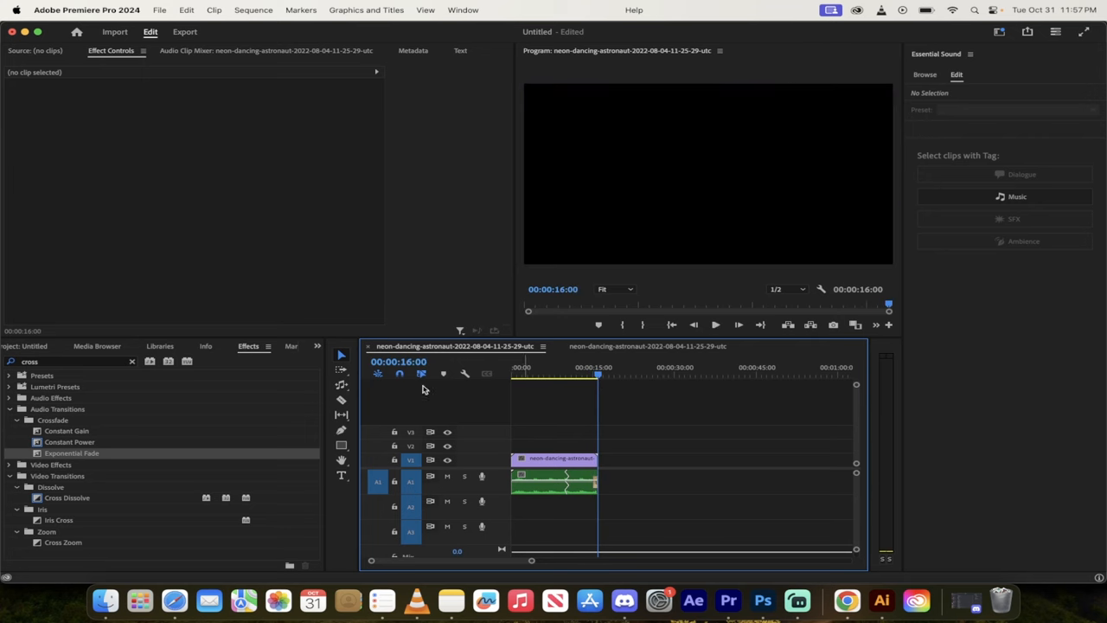
Select the song clip to tag it as Music with a 20-second remix target in Essential Sound.
{"action": "left_click", "coordinate": [552, 484]}
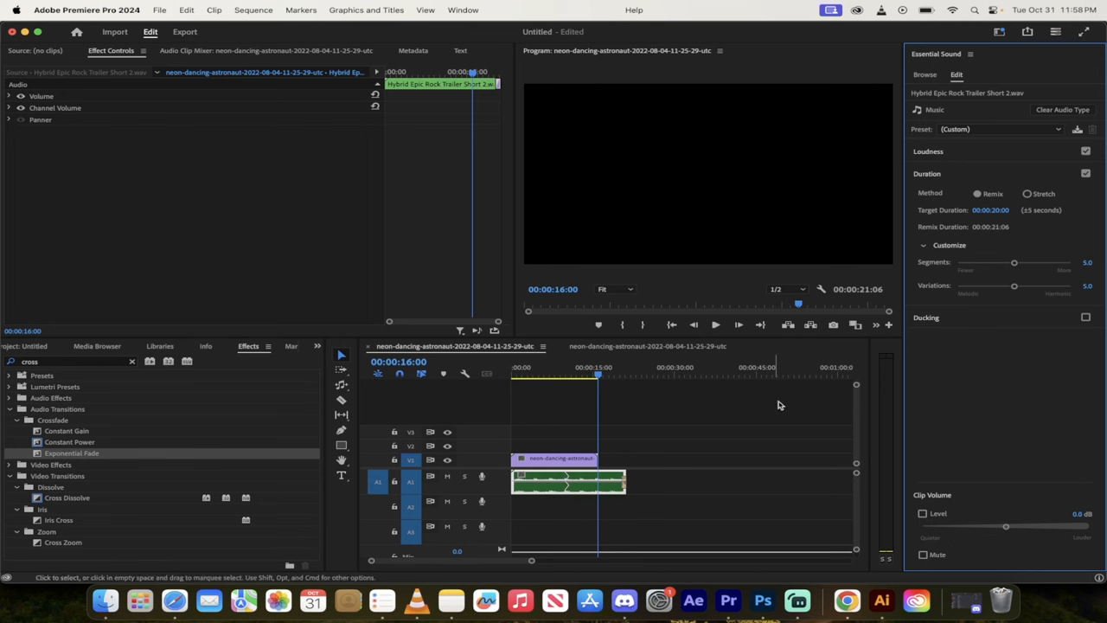
Review the remix Customize settings, then shorten the remixed song by about four seconds.
{"action": "left_click", "coordinate": [923, 246]}
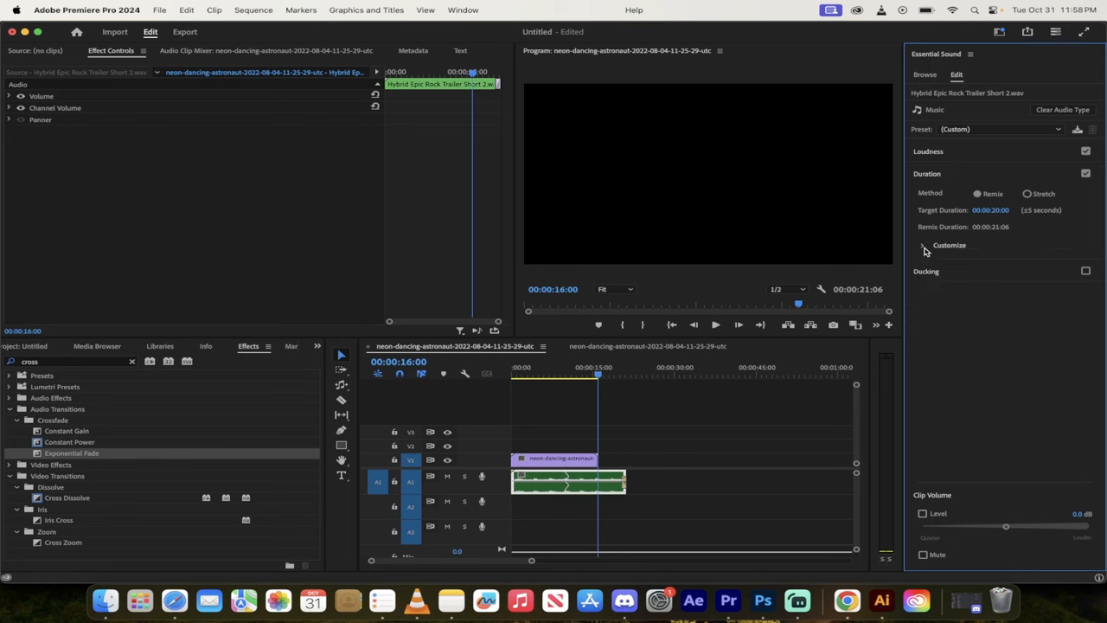
{"action": "left_click", "coordinate": [926, 245]}
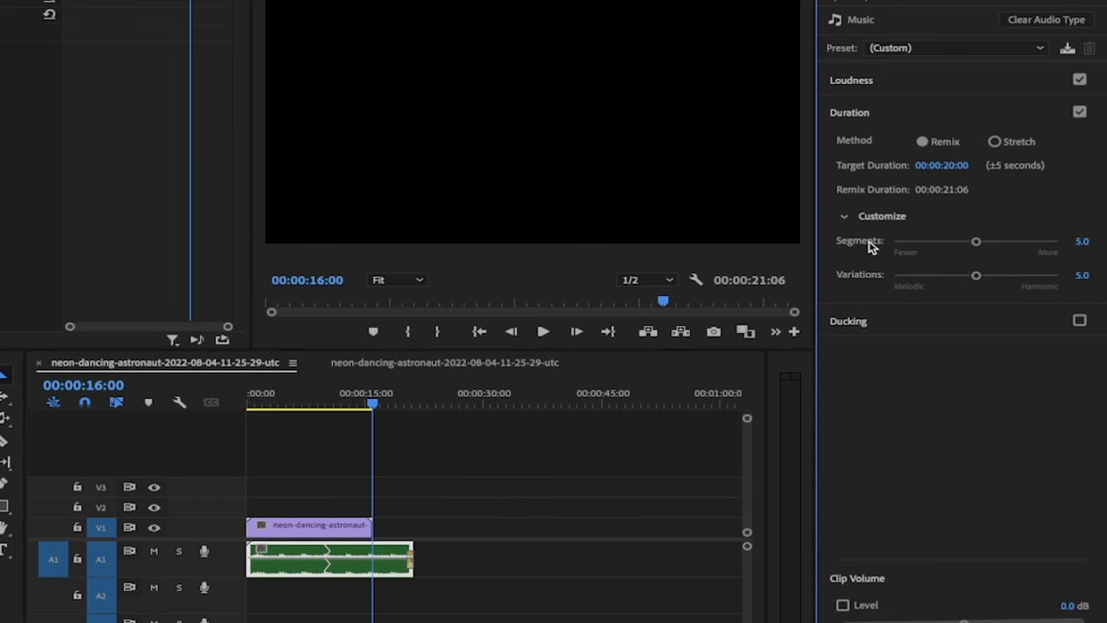
{"action": "mouse_move", "coordinate": [979, 242]}
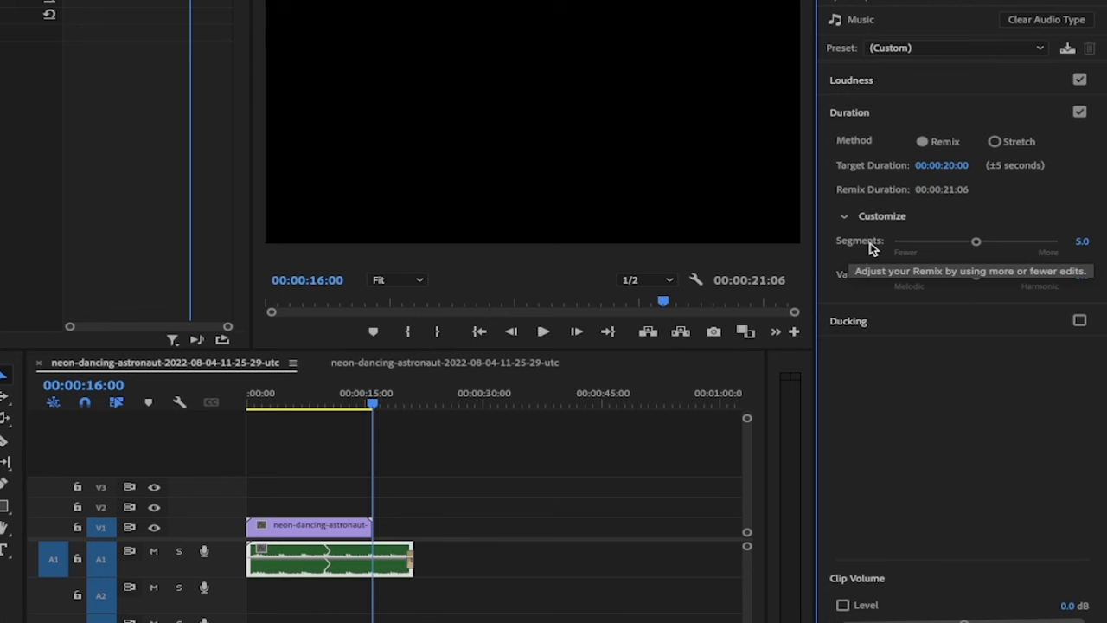
{"action": "mouse_move", "coordinate": [862, 277]}
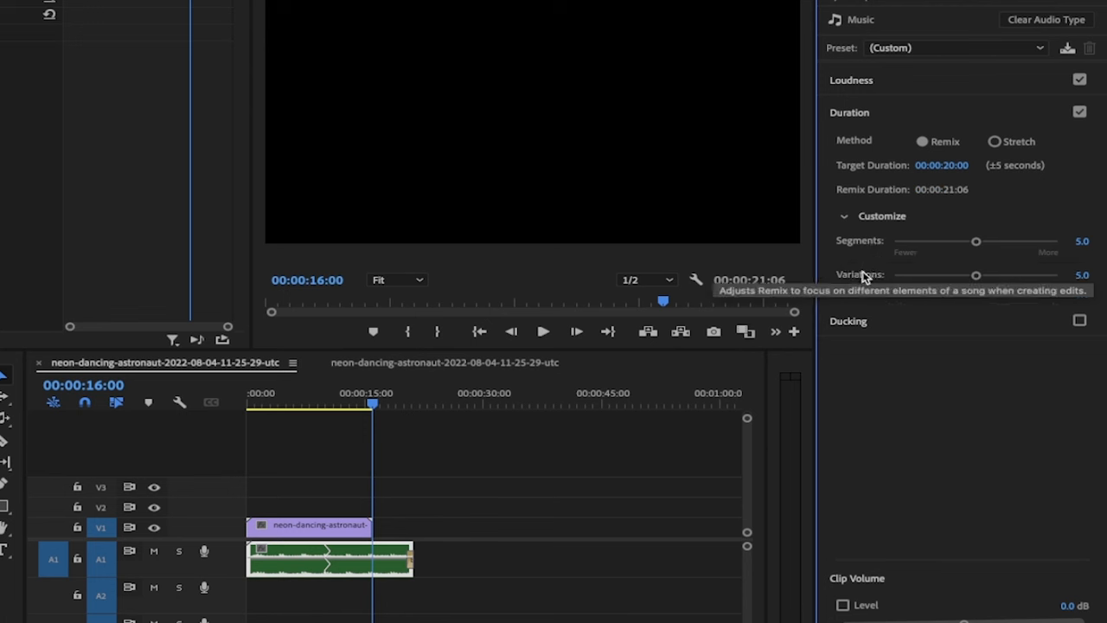
{"action": "mouse_move", "coordinate": [862, 277]}
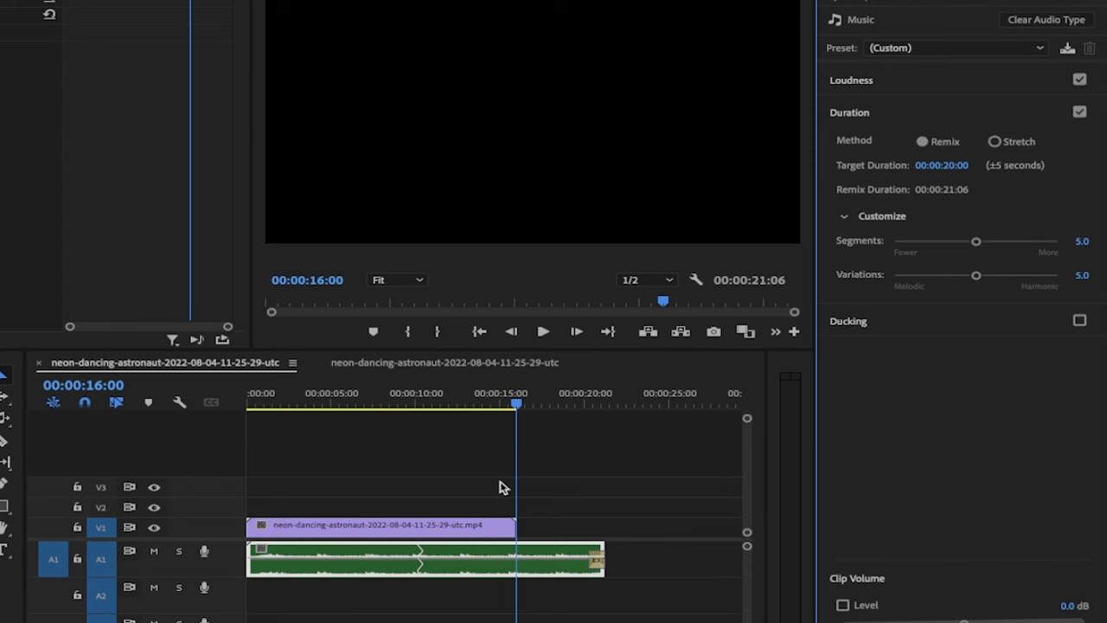
{"action": "left_click_drag", "start_coordinate": [602, 560], "coordinate": [539, 560]}
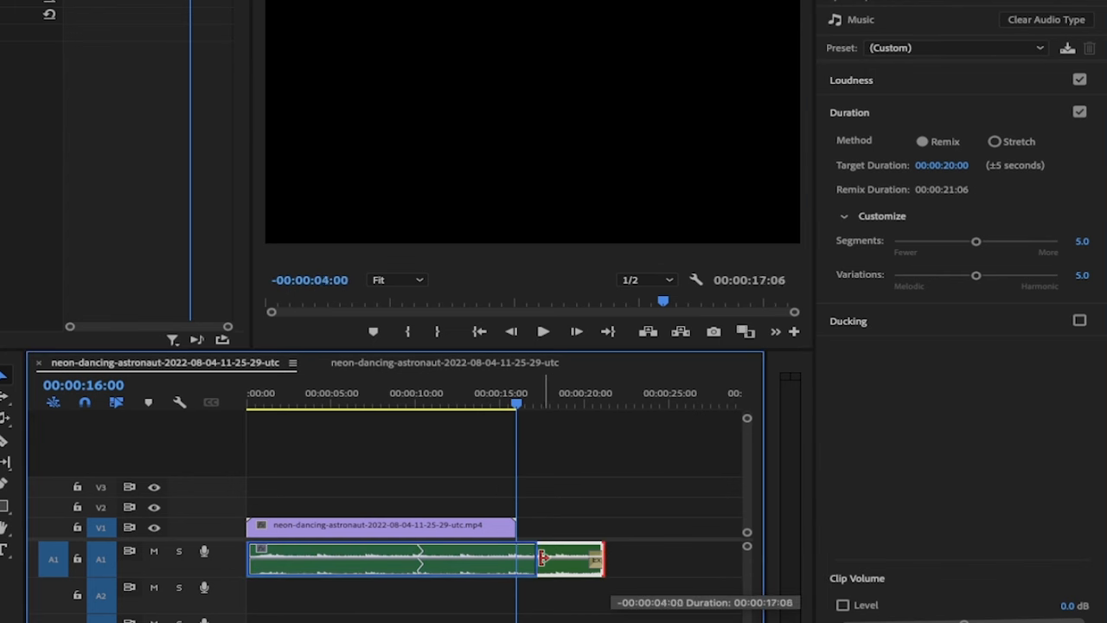